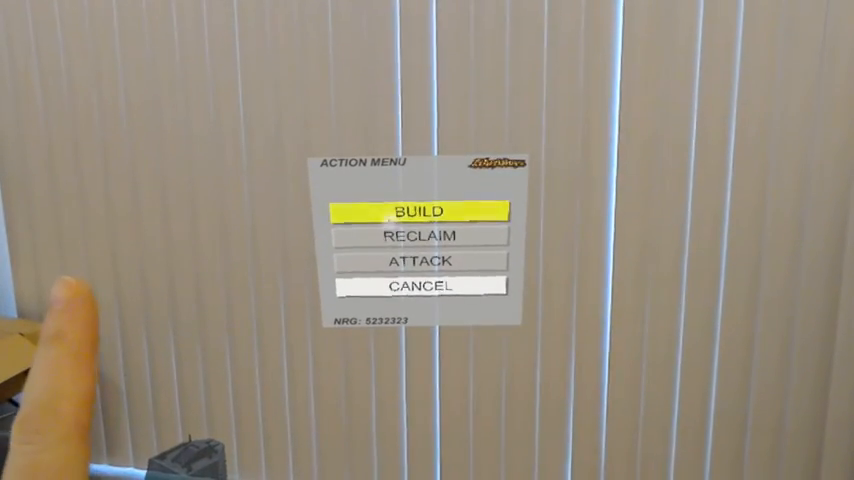
# - Choose BUILD to bring up the structure list with Ether Refinery highlighted
pyautogui.click(417, 210)
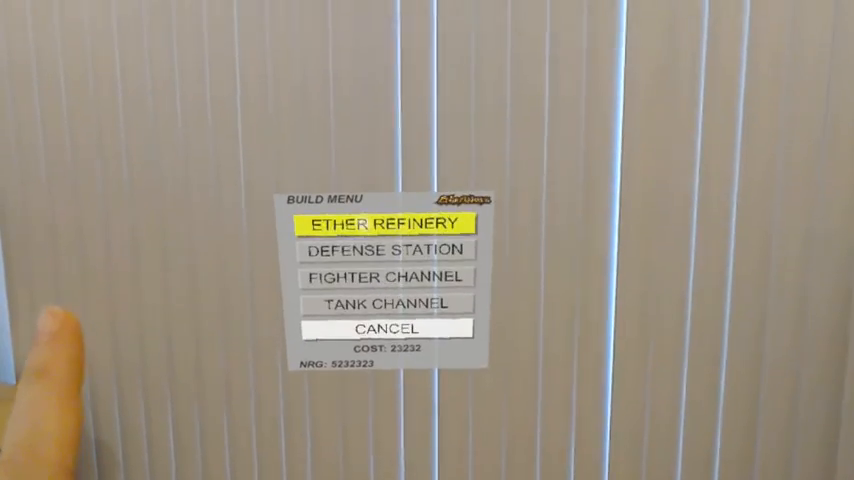